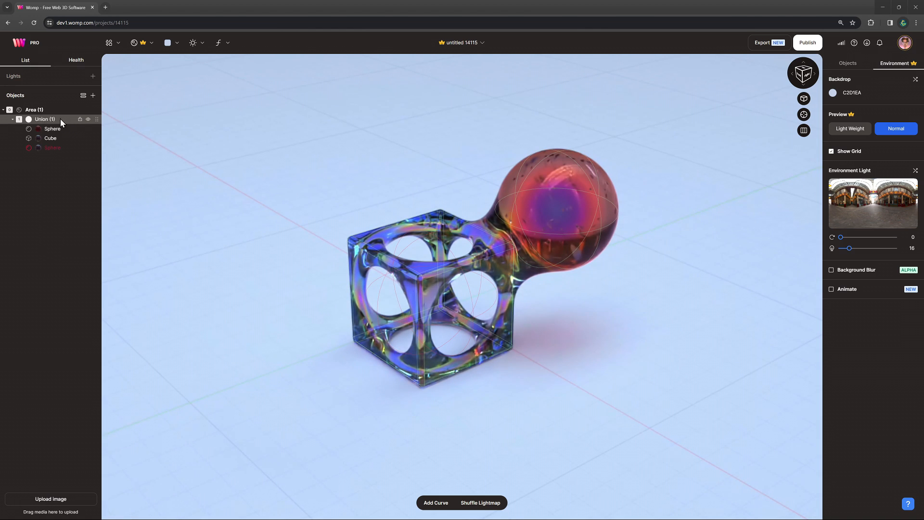
# Move the orange sphere further into the glass cube and shift the hollowing shape inside it.
pyautogui.click(52, 129)
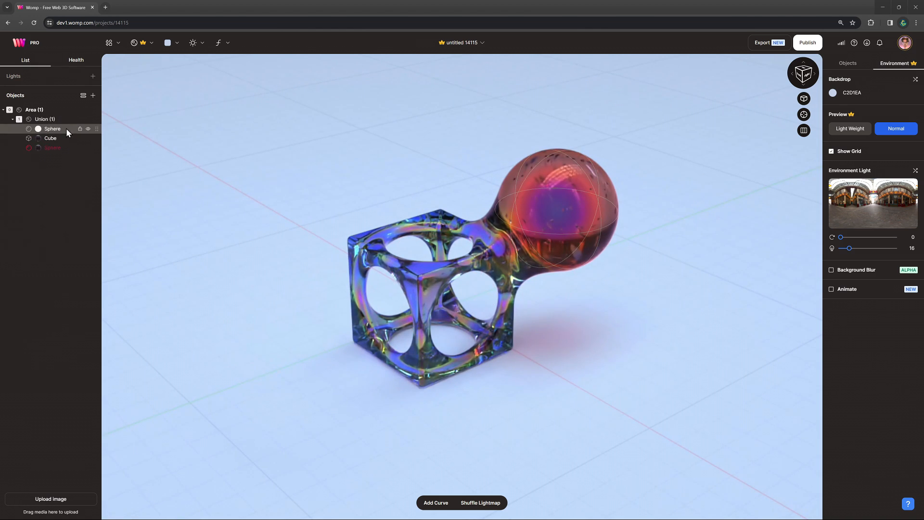
pyautogui.click(52, 129)
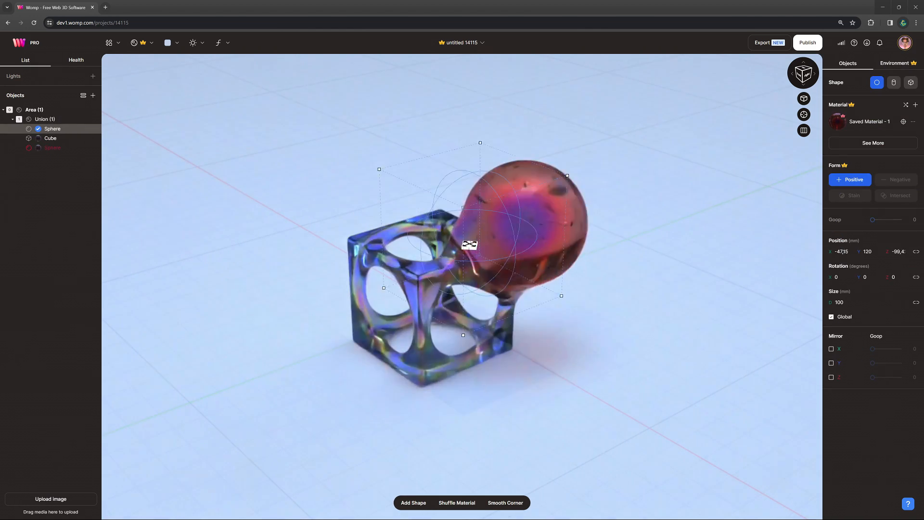
pyautogui.moveTo(469, 244); pyautogui.dragTo(514, 211)
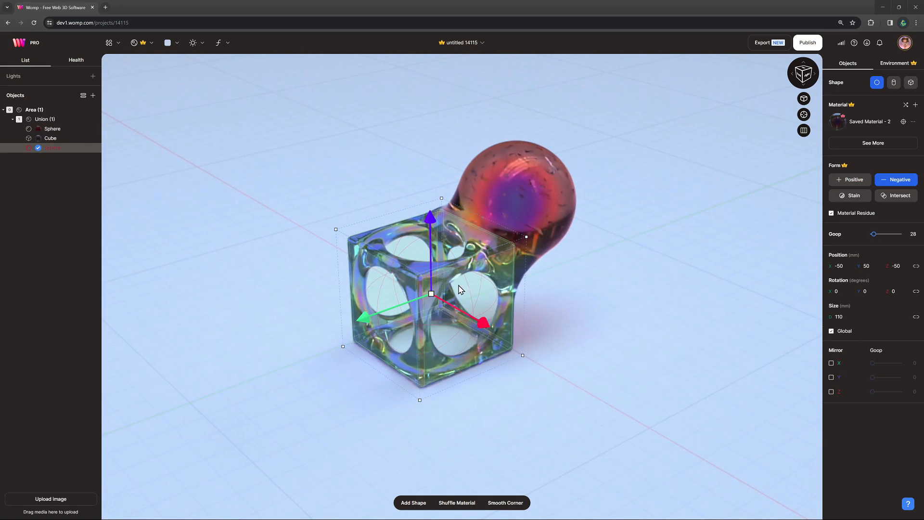
pyautogui.moveTo(431, 294); pyautogui.dragTo(413, 206)
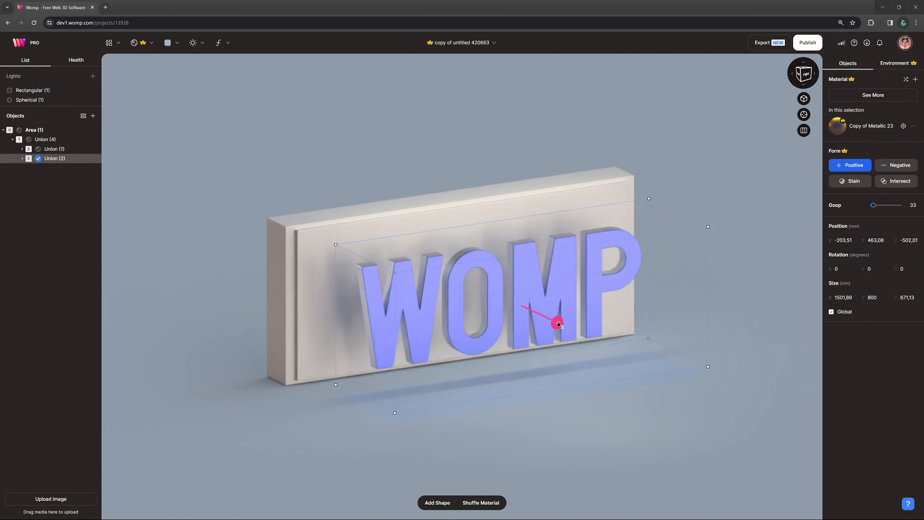
# Push the WOMP letters into the slab, set them to Stain with Goop at 0 for a crisp print.
pyautogui.moveTo(558, 323); pyautogui.dragTo(505, 298)
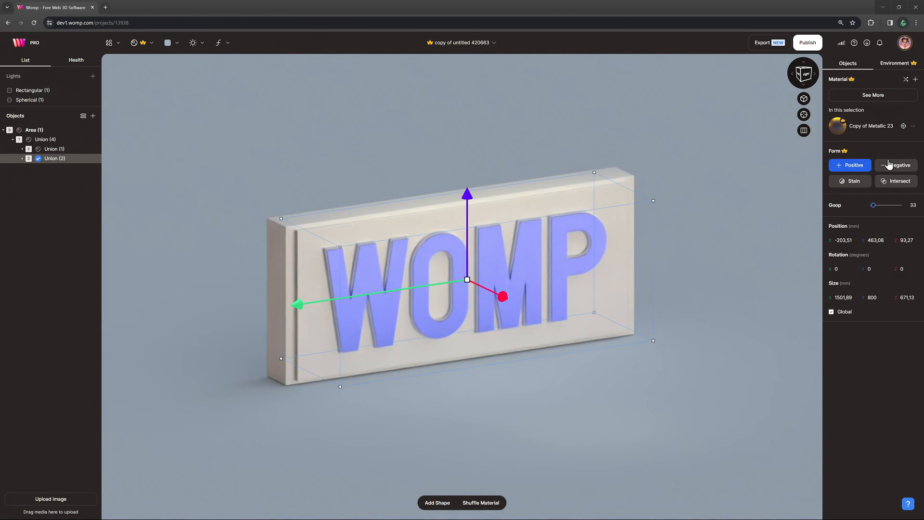
pyautogui.click(895, 166)
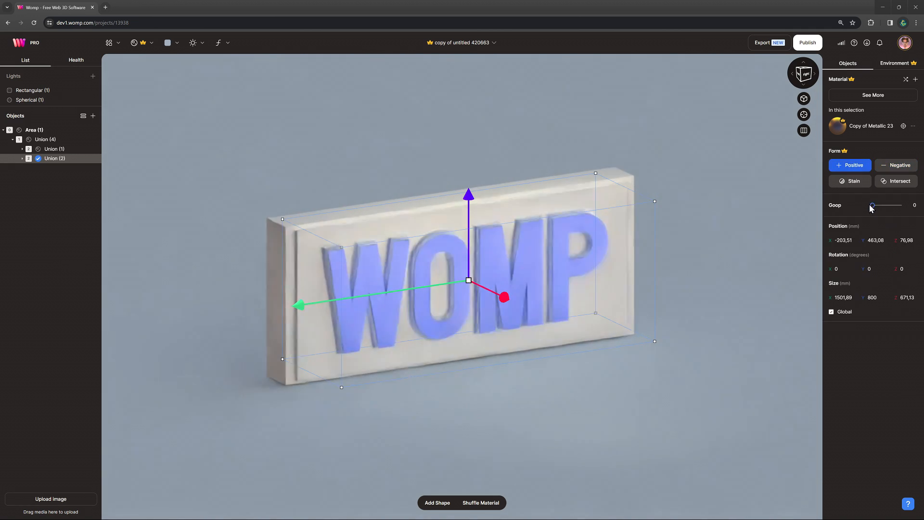
pyautogui.moveTo(872, 204); pyautogui.dragTo(880, 204)
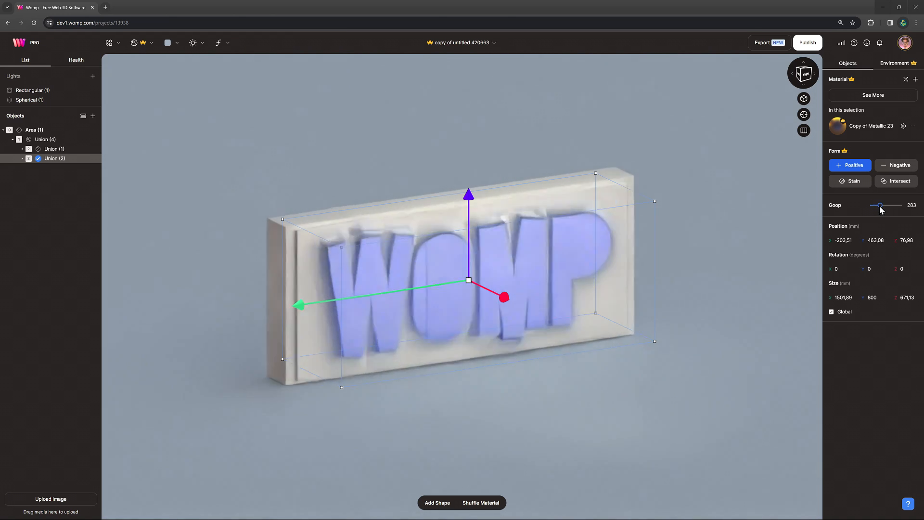
pyautogui.click(850, 181)
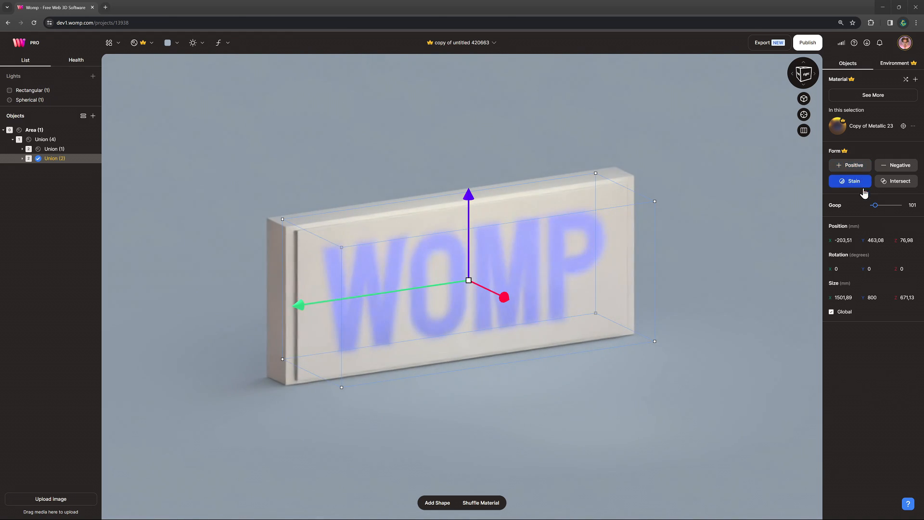
pyautogui.moveTo(876, 204); pyautogui.dragTo(872, 204)
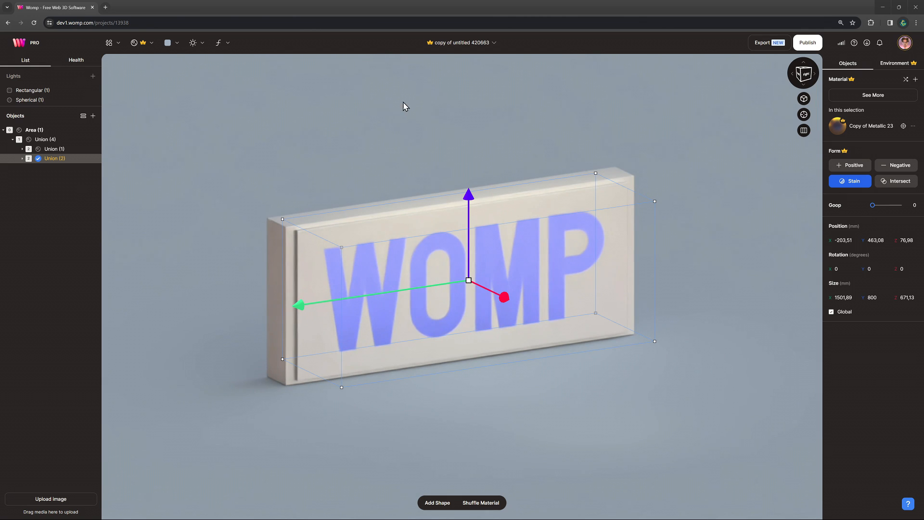
# Choose an option from the context menu for both selected unions.
pyautogui.rightClick(54, 158)
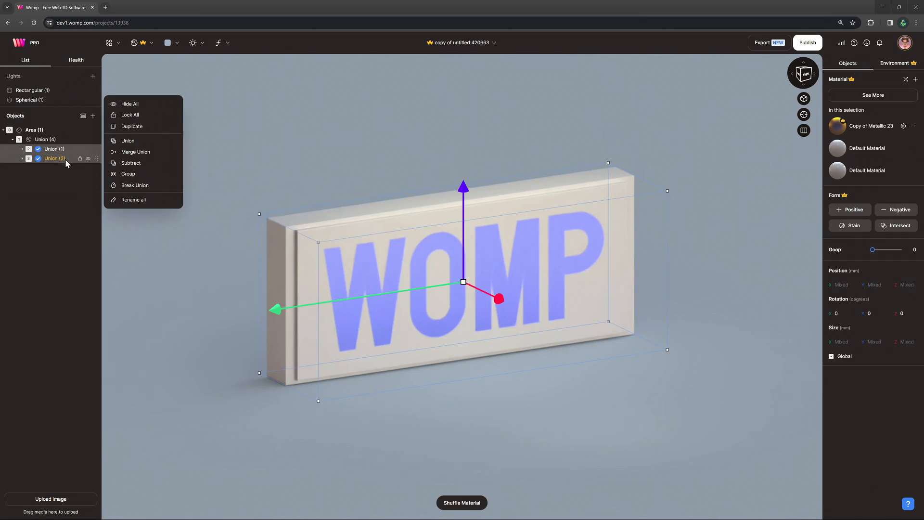
pyautogui.click(127, 140)
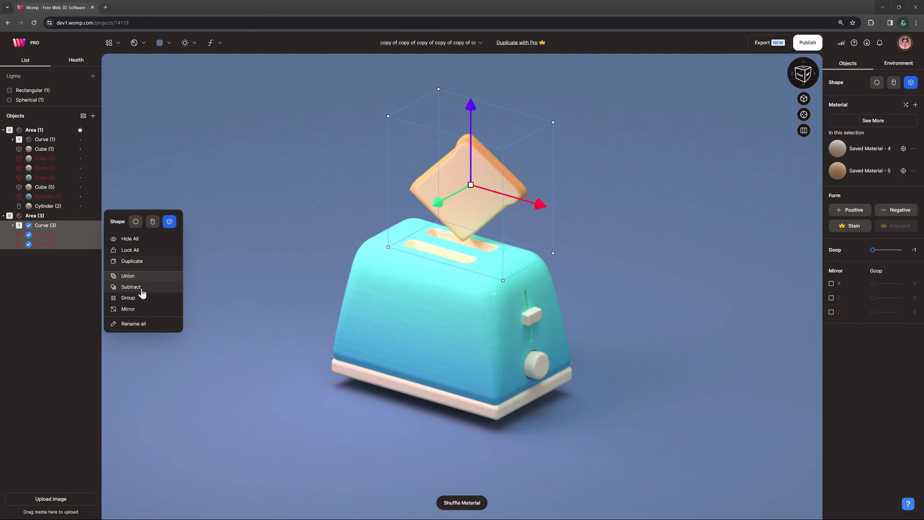
# Choose Subtract from the context menu on the toast's Curve (3).
pyautogui.click(128, 297)
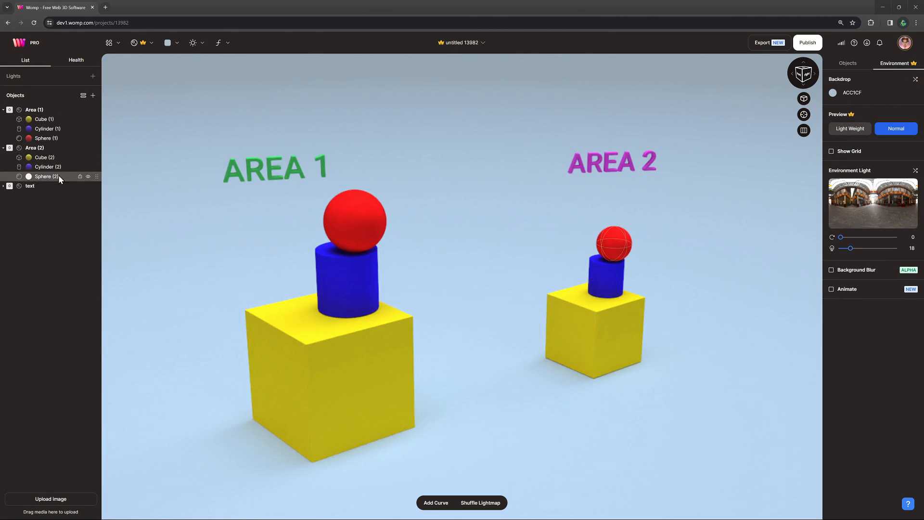
# Select the red Sphere (1) under Area (1) to show its shape and material details.
pyautogui.click(46, 139)
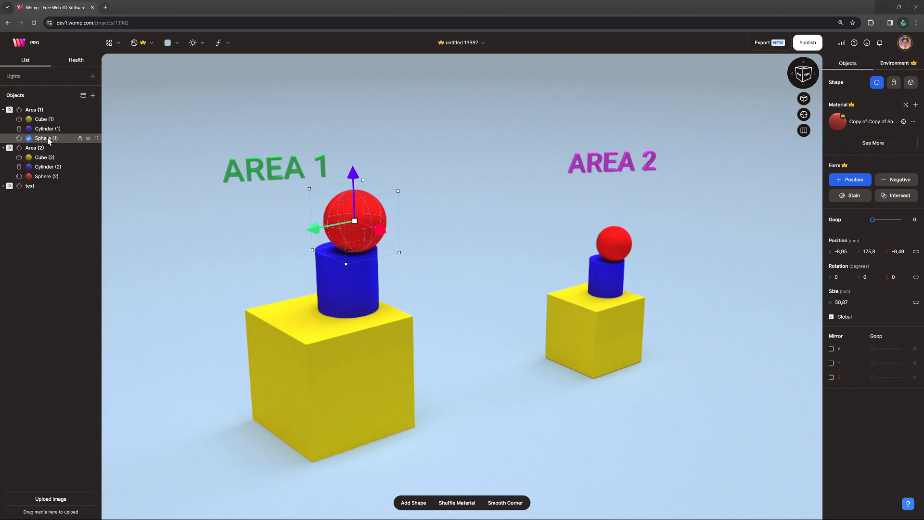
pyautogui.moveTo(849, 202)
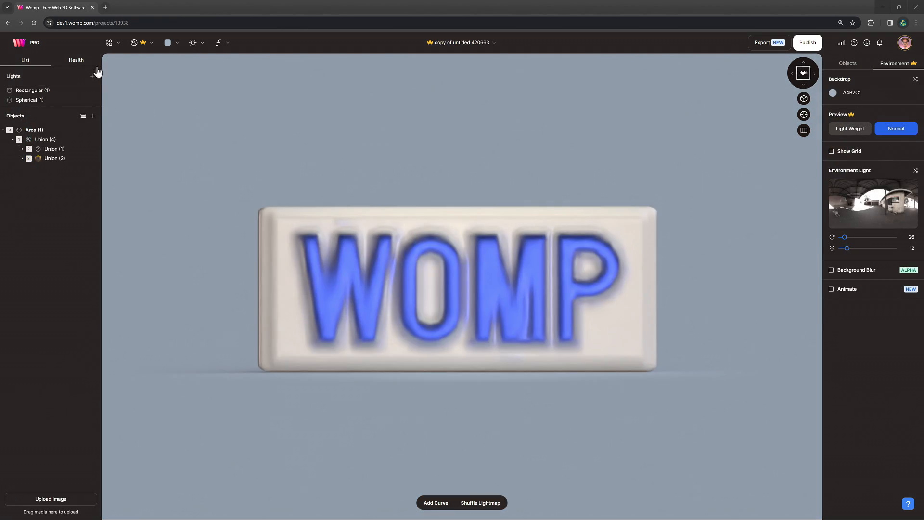
# In the Health settings, drag Area (1) Resolution down to 0.
pyautogui.click(75, 60)
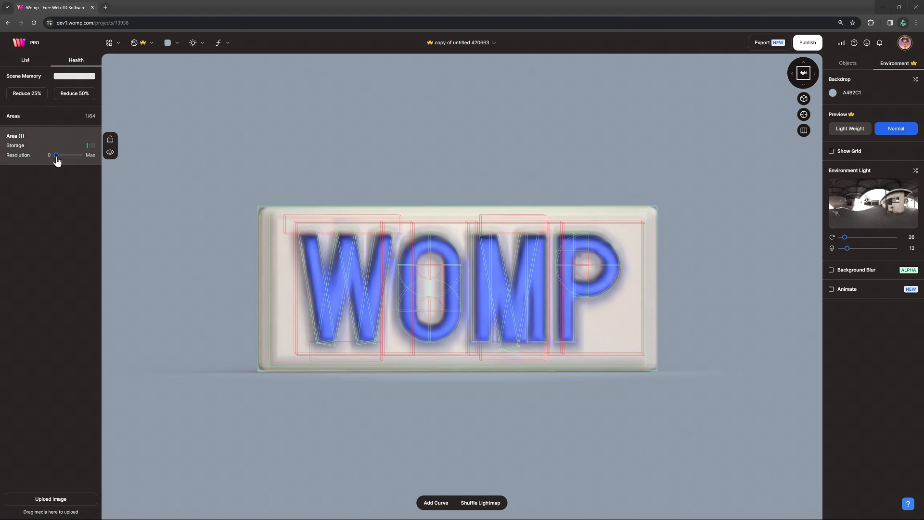
pyautogui.moveTo(56, 155); pyautogui.dragTo(80, 155)
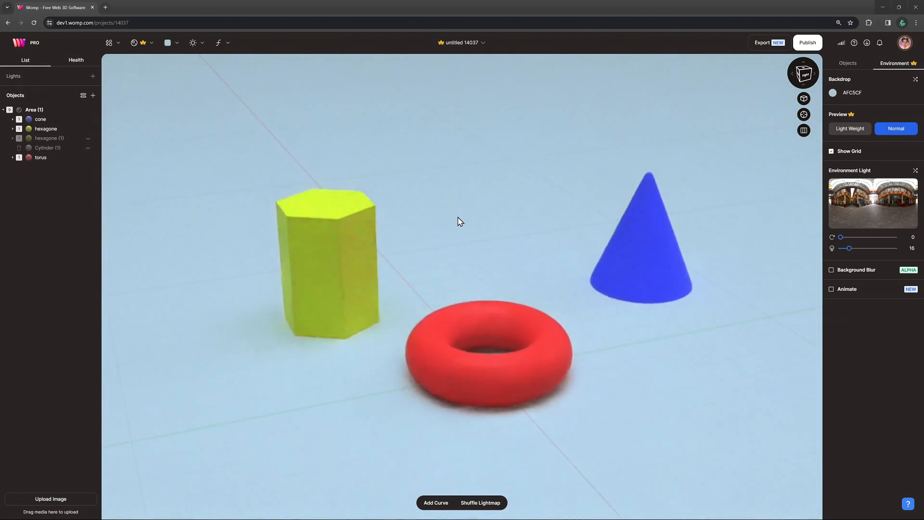
# Unhide the smaller hexagon (1) and set its Form to Negative so it hollows the yellow prism.
pyautogui.click(645, 237)
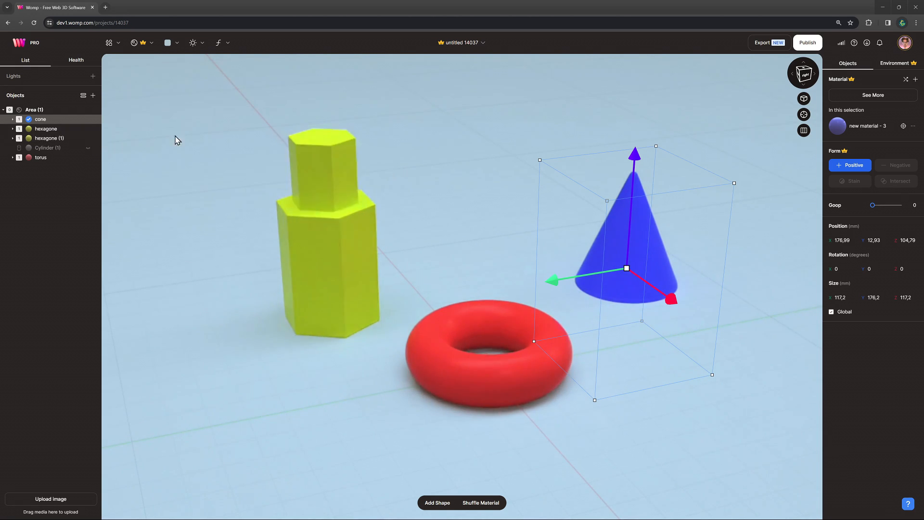
pyautogui.click(49, 139)
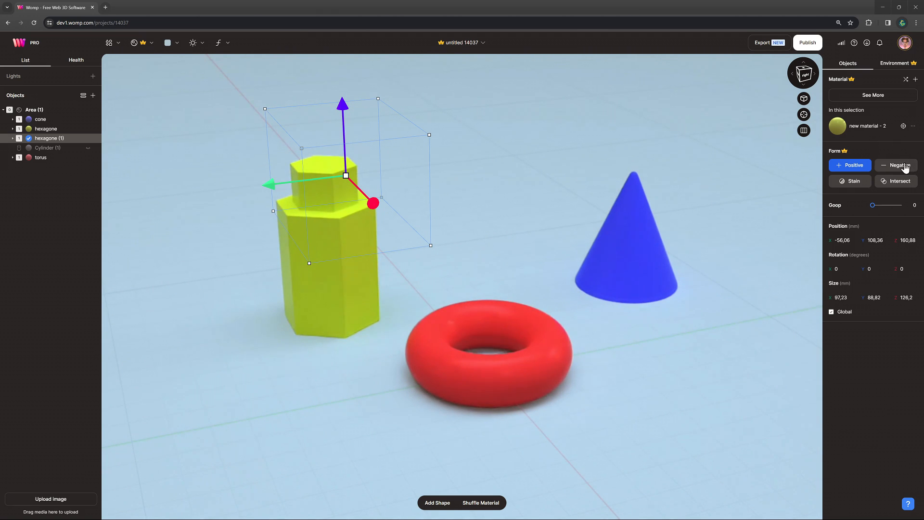
pyautogui.click(896, 166)
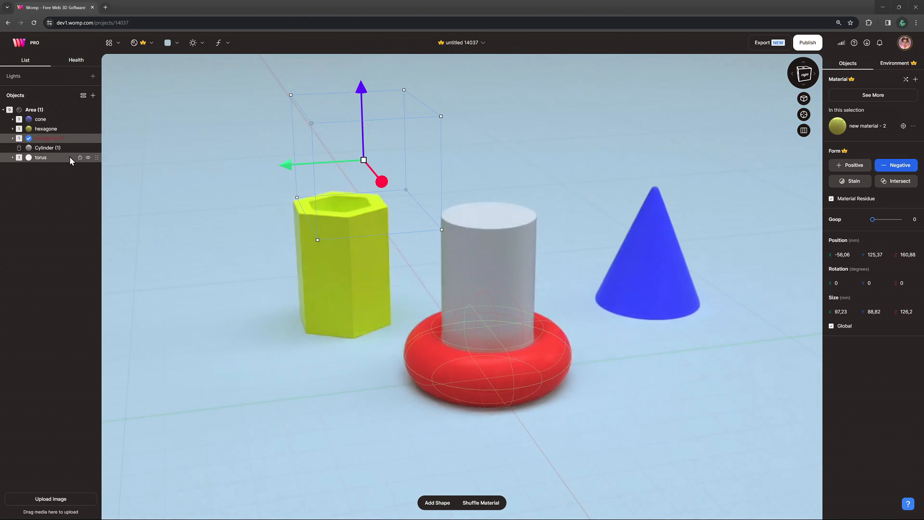
# Make the red torus Negative, slide it along the cylinder's height, then switch it back to Positive.
pyautogui.click(40, 158)
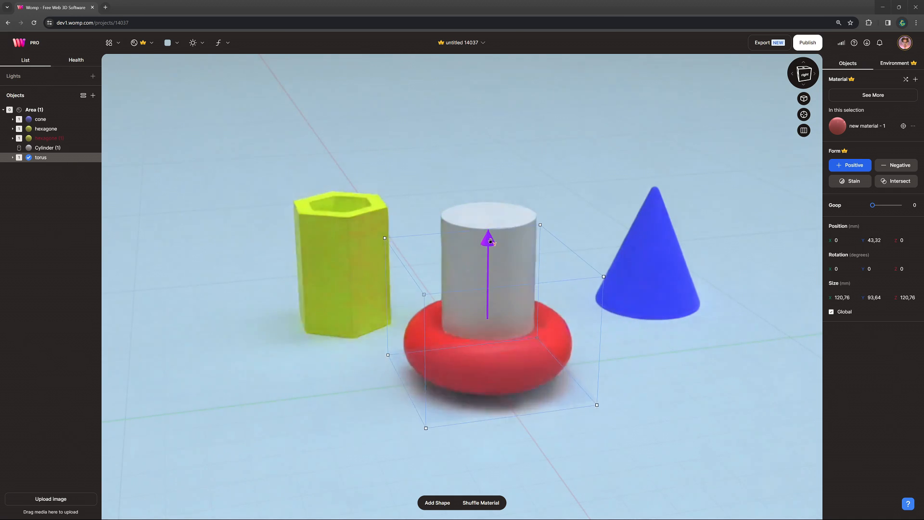
pyautogui.click(895, 166)
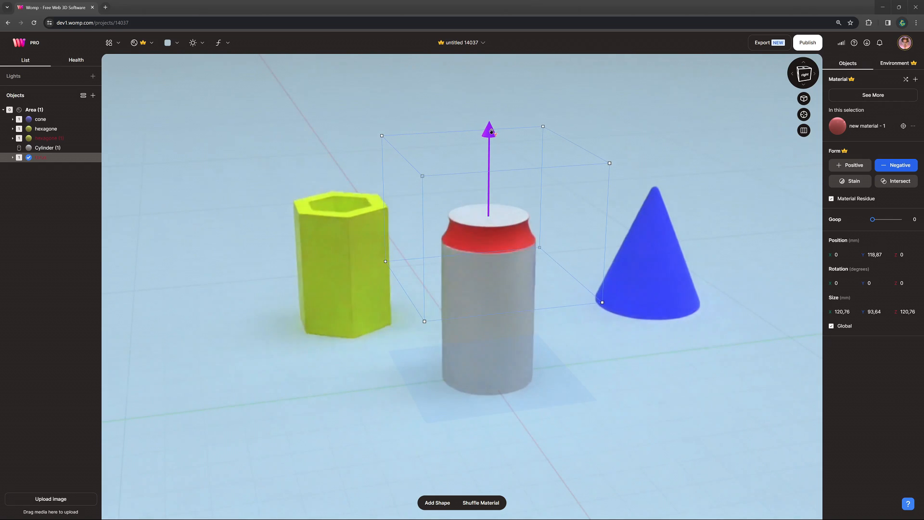
pyautogui.moveTo(489, 130); pyautogui.dragTo(489, 230)
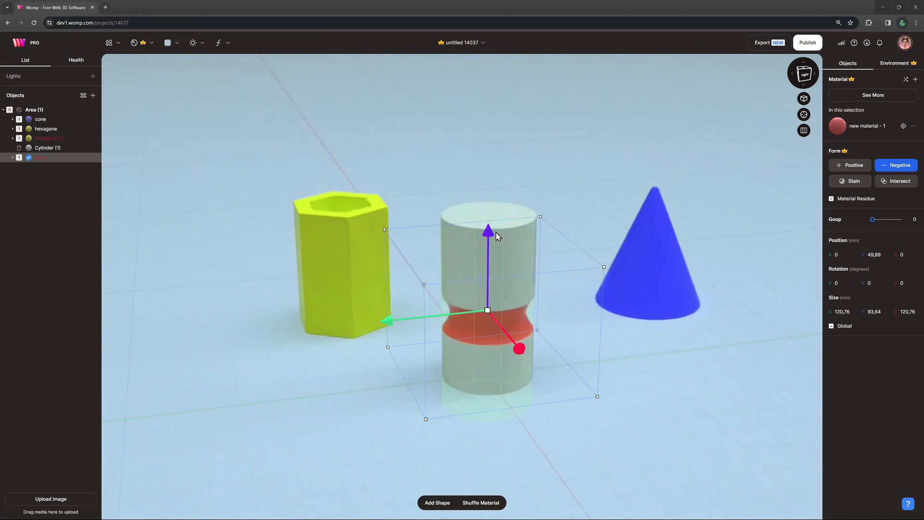
pyautogui.click(850, 165)
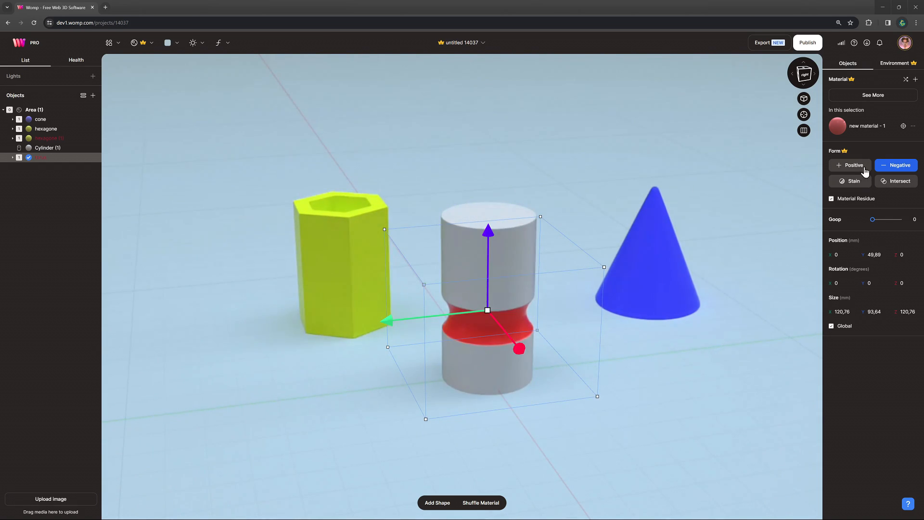
# Raise and ease the torus's Goop blend, then set its Form to Stain to tint the cylinder red.
pyautogui.moveTo(874, 220); pyautogui.dragTo(879, 205)
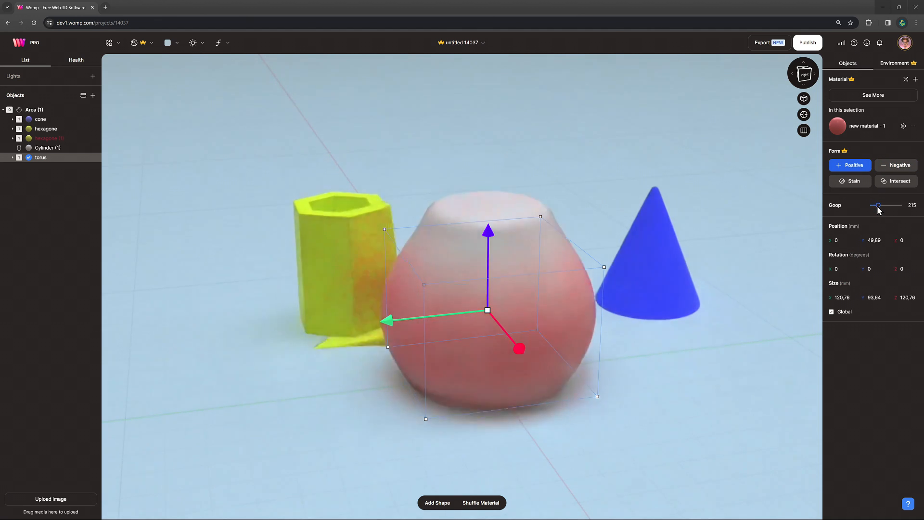
pyautogui.moveTo(879, 205); pyautogui.dragTo(874, 205)
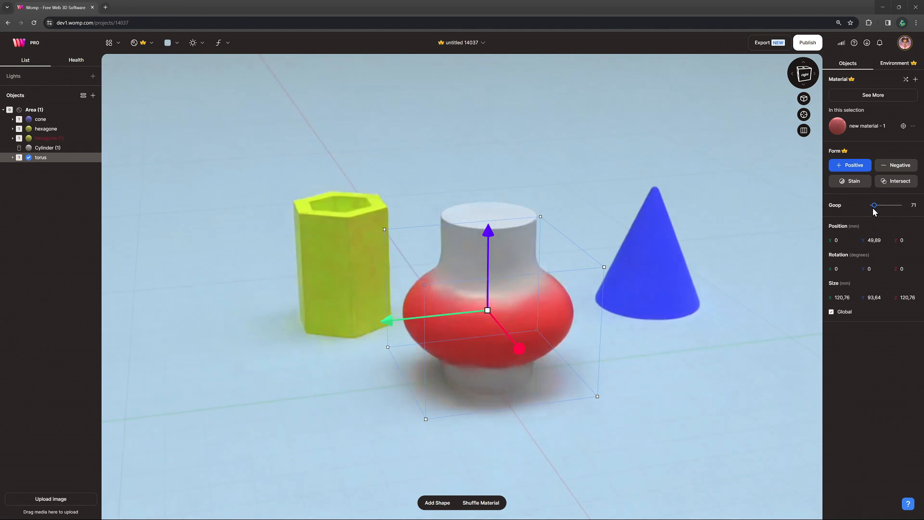
pyautogui.click(849, 180)
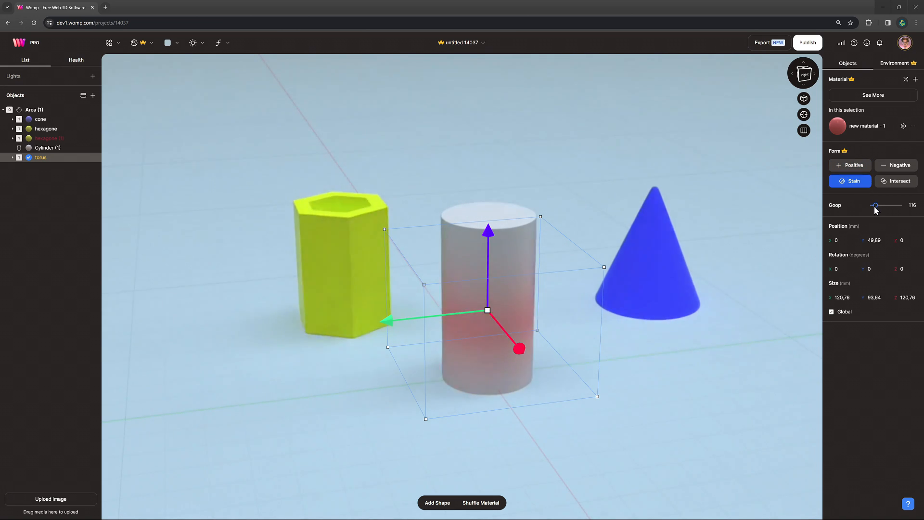
pyautogui.click(896, 181)
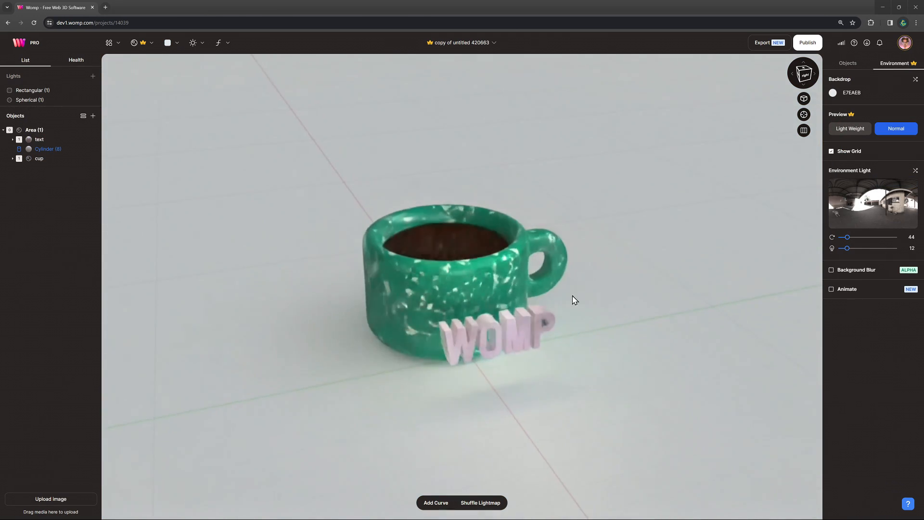
# Push the WOMP text into the cup wall and look down on the cup from above.
pyautogui.click(490, 339)
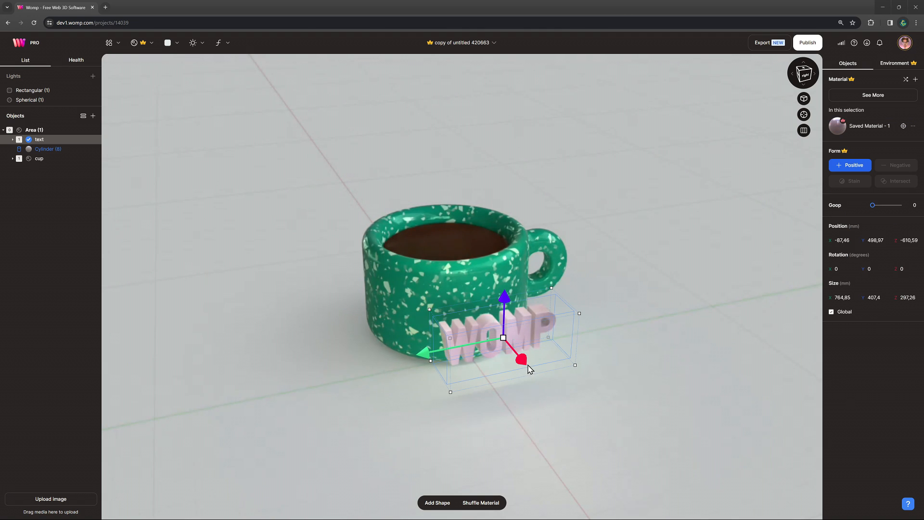
pyautogui.moveTo(519, 358); pyautogui.dragTo(494, 333)
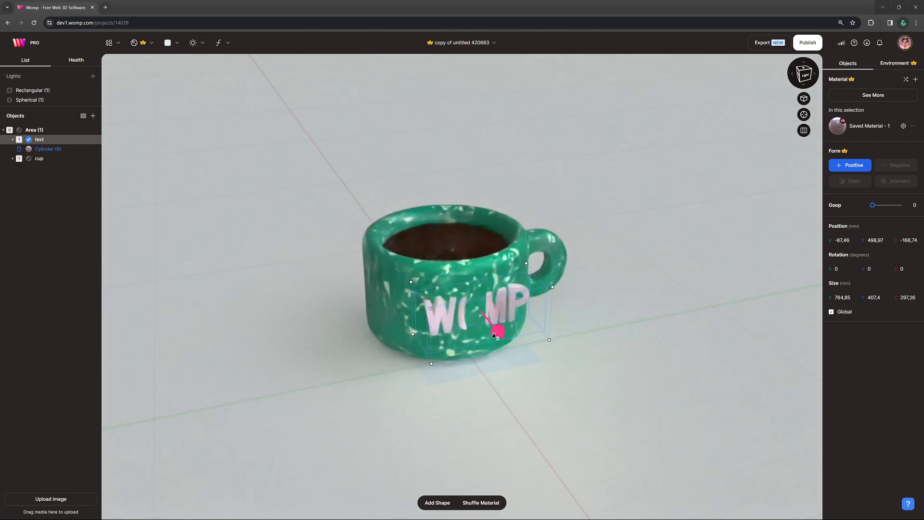
pyautogui.moveTo(495, 330); pyautogui.dragTo(498, 335)
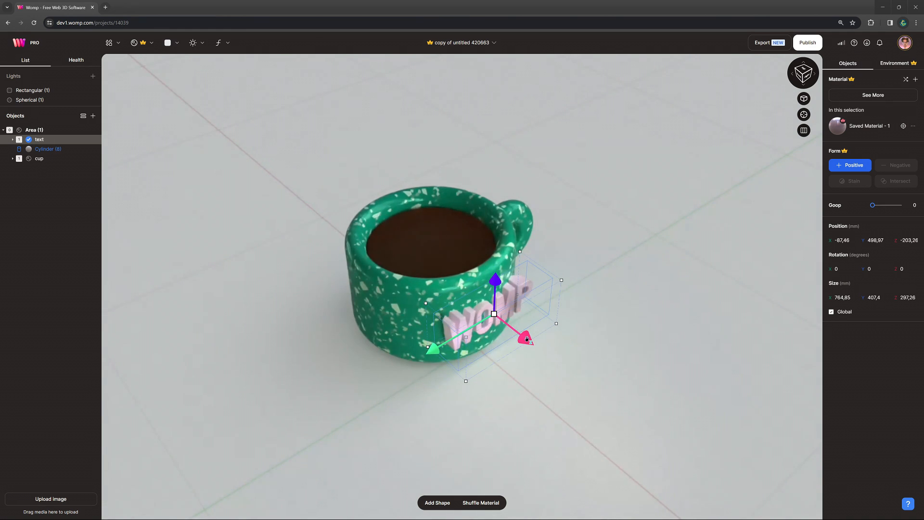
pyautogui.moveTo(526, 338); pyautogui.dragTo(521, 338)
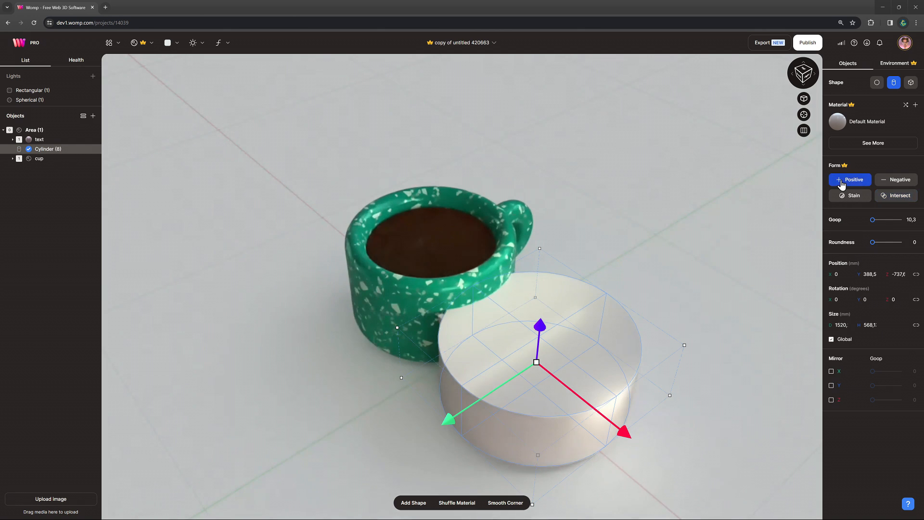
pyautogui.moveTo(897, 202)
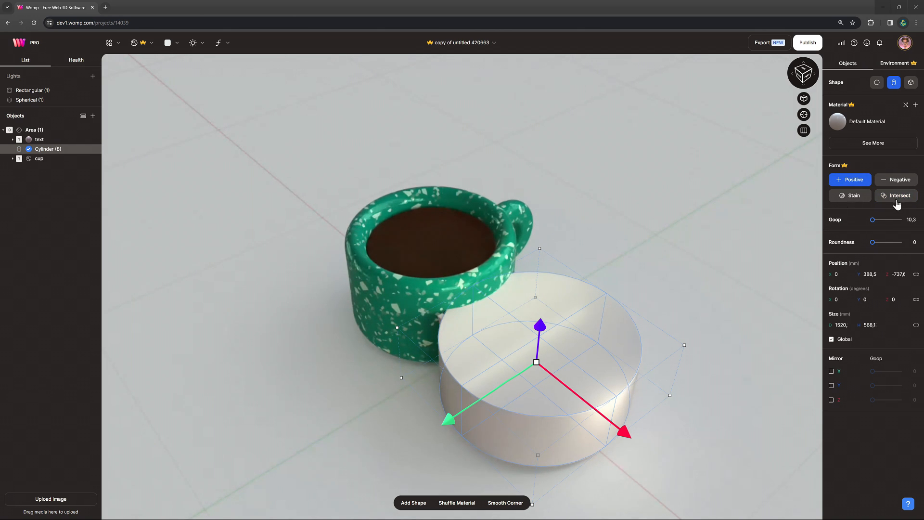
# Set the large cylinder's Form to Intersect and move it over the cup and lettering.
pyautogui.click(896, 196)
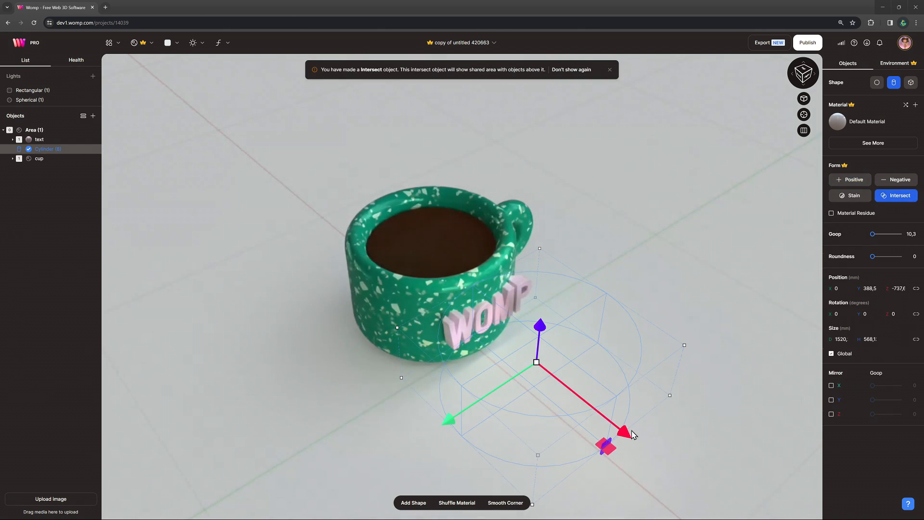
pyautogui.moveTo(607, 446); pyautogui.dragTo(530, 357)
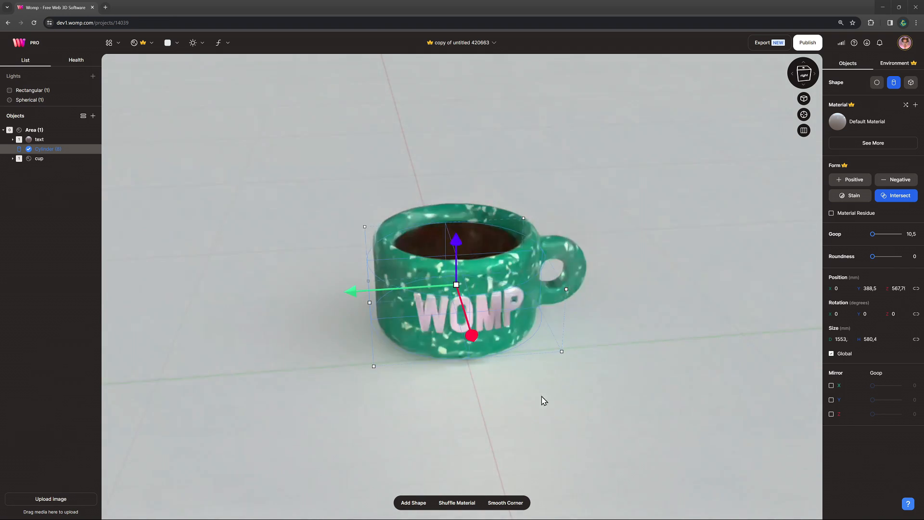
pyautogui.moveTo(542, 401); pyautogui.dragTo(663, 413)
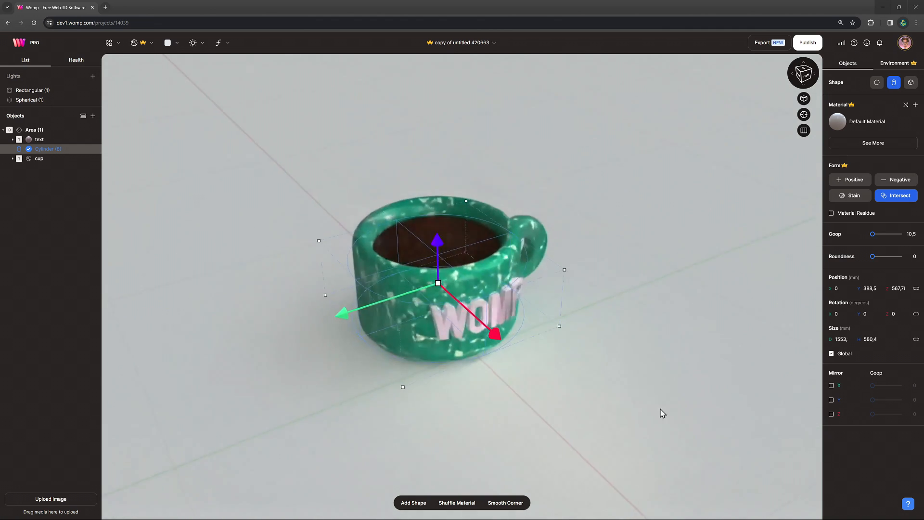
pyautogui.moveTo(494, 336); pyautogui.dragTo(486, 332)
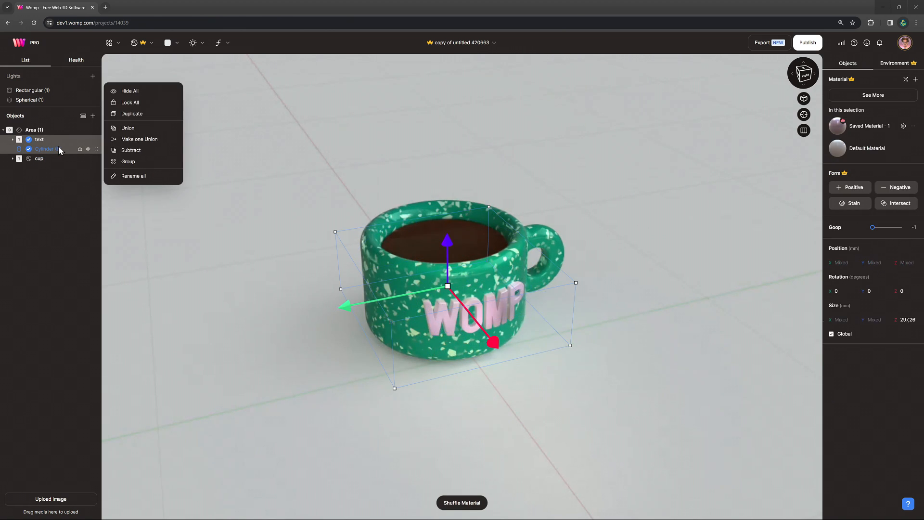
# Union the text with the intersect cylinder and place the union after the cup in the object order.
pyautogui.click(139, 139)
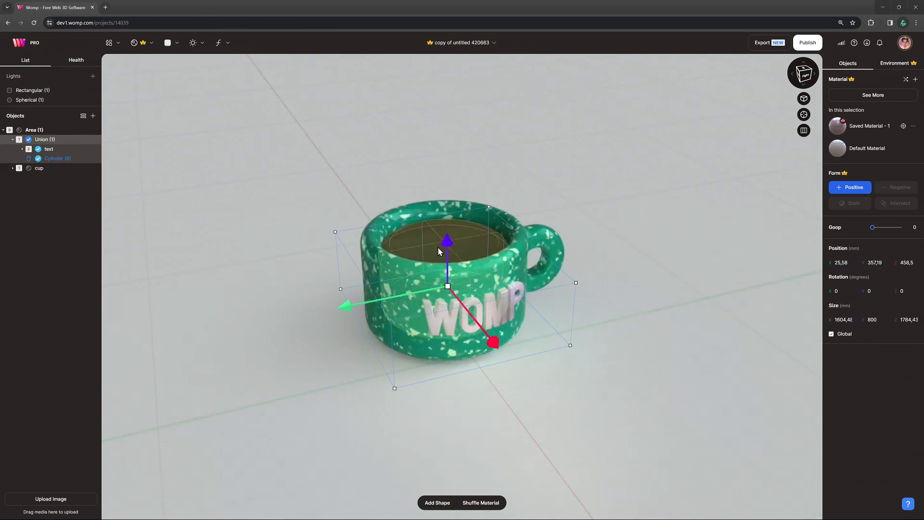
pyautogui.moveTo(492, 345); pyautogui.dragTo(508, 342)
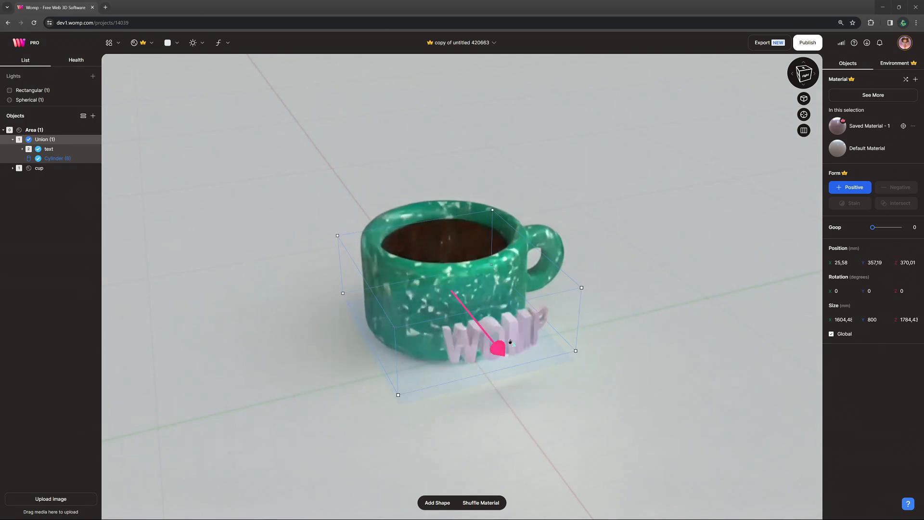
pyautogui.moveTo(503, 350); pyautogui.dragTo(493, 341)
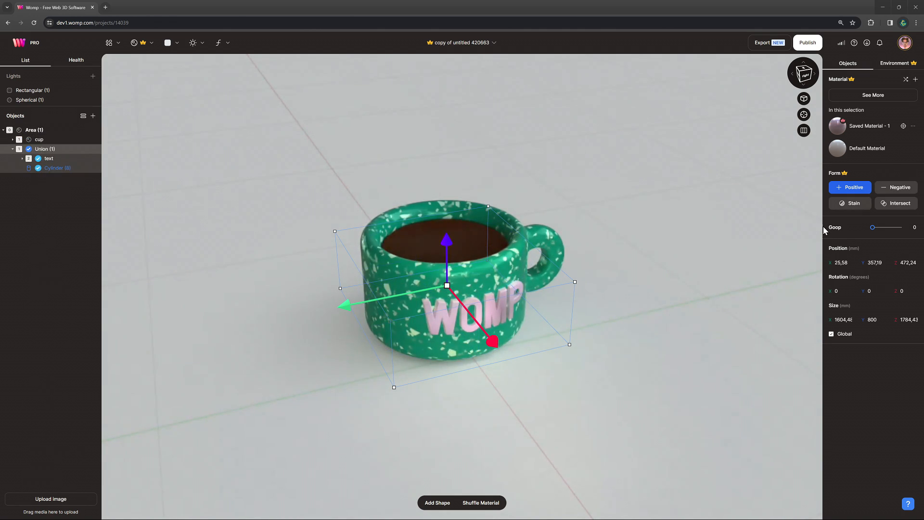
# Goop the lettering softly into the cup, try Negative, then set its Form to Stain.
pyautogui.moveTo(873, 227); pyautogui.dragTo(878, 227)
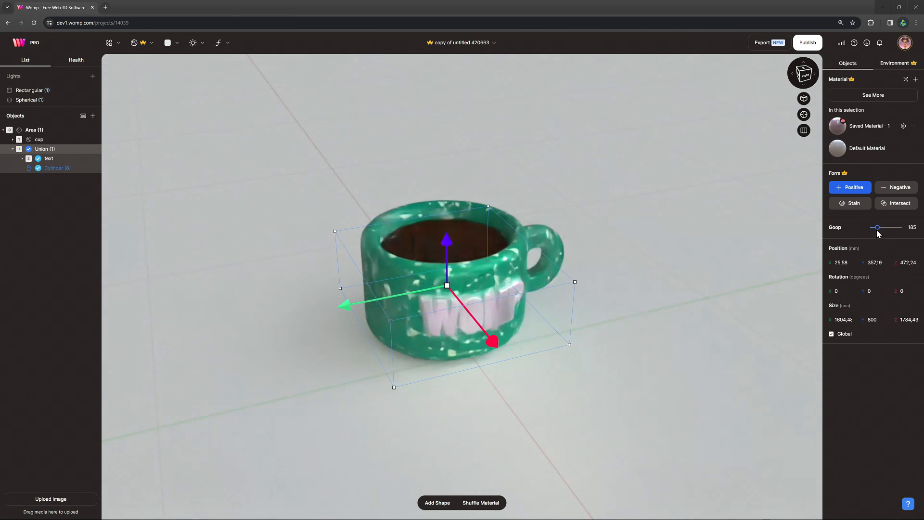
pyautogui.moveTo(878, 227); pyautogui.dragTo(874, 227)
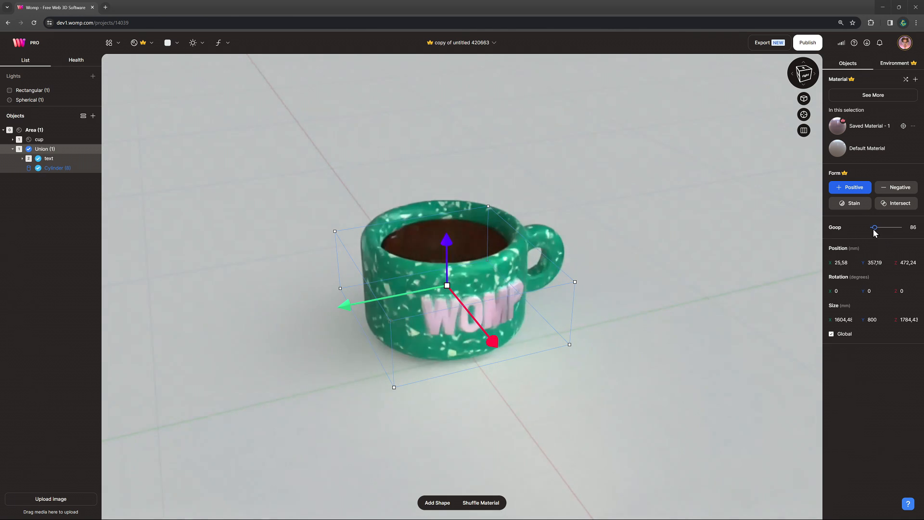
pyautogui.click(896, 187)
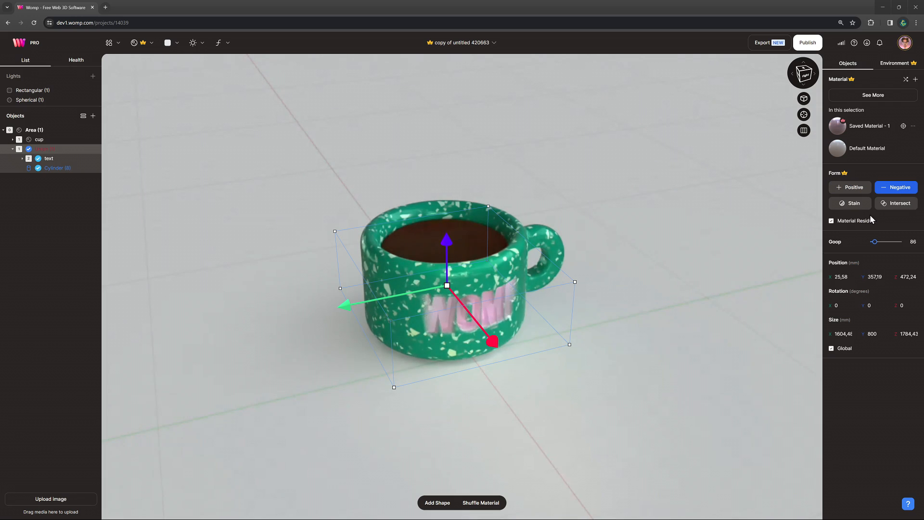
pyautogui.click(850, 203)
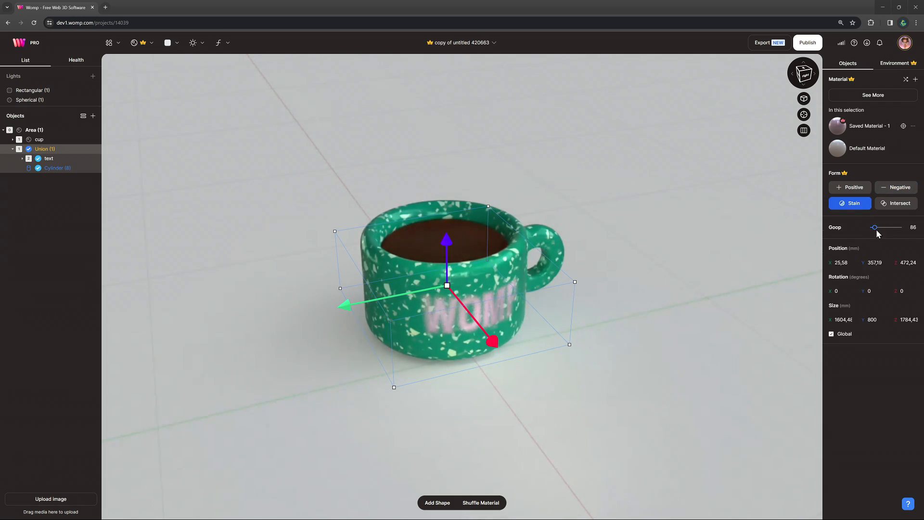